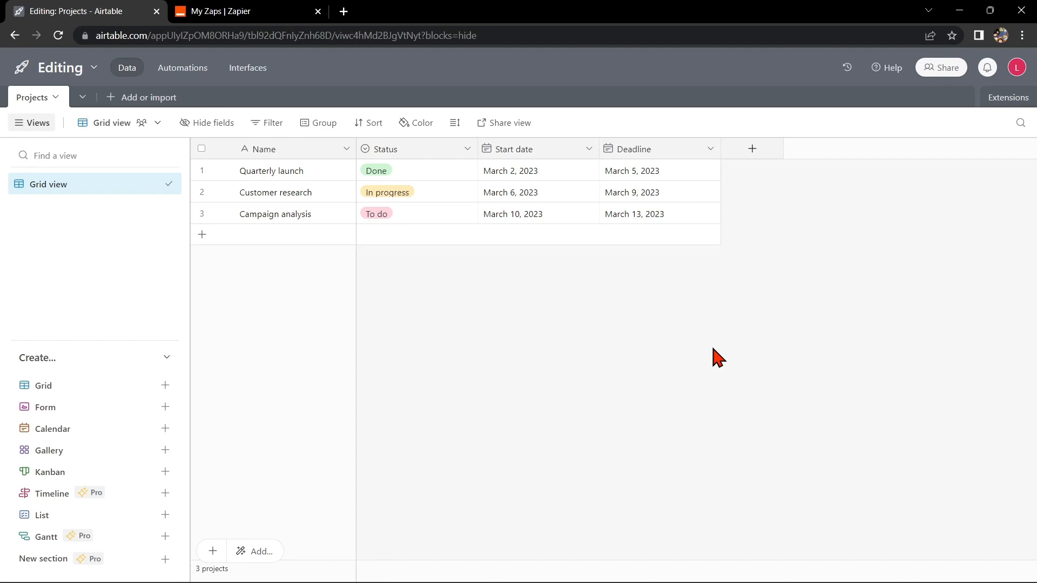
{"action": "mouse_move", "coordinate": [568, 409]}
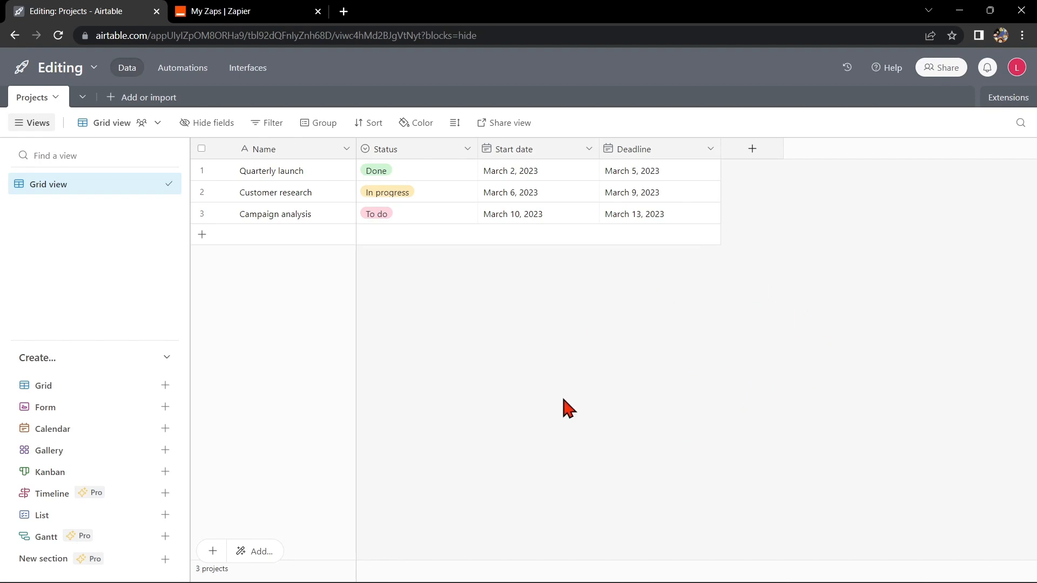
{"action": "mouse_move", "coordinate": [1019, 70]}
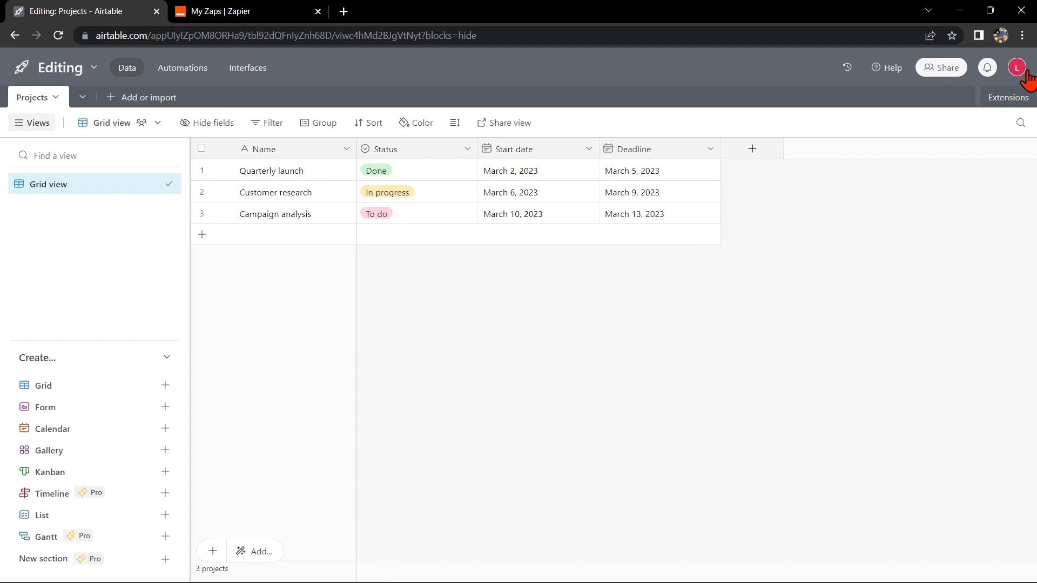
{"action": "mouse_move", "coordinate": [1022, 79]}
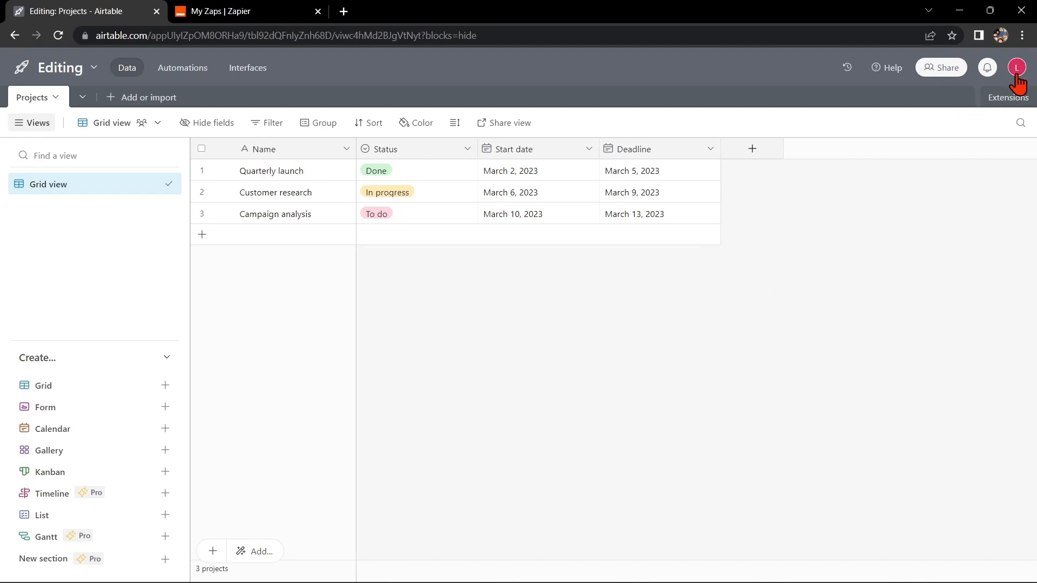
Step: Open Integrations from the profile menu and browse connectable apps down to Microsoft Teams
{"action": "left_click", "coordinate": [1018, 67]}
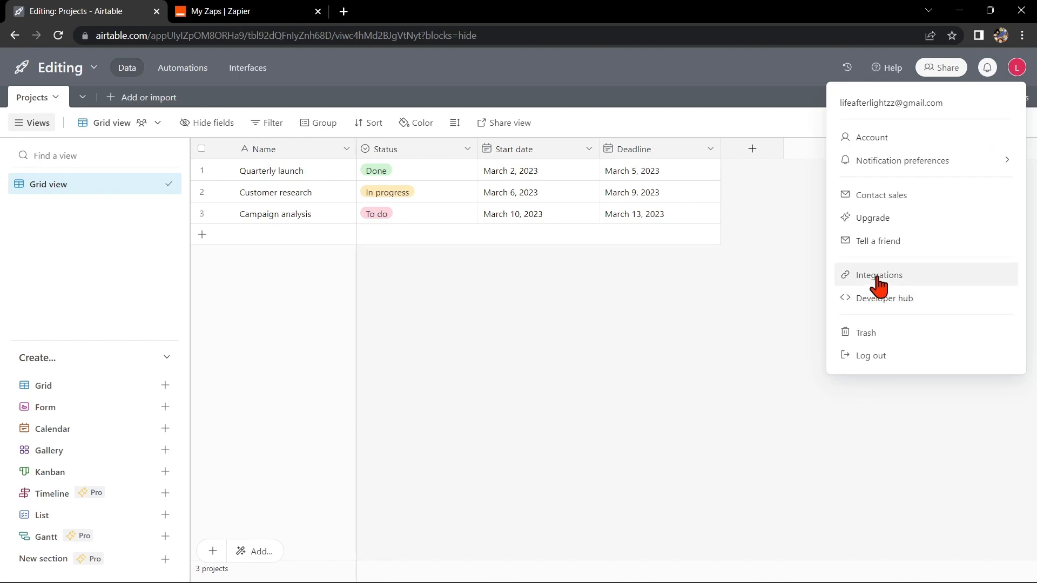
{"action": "left_click", "coordinate": [879, 274]}
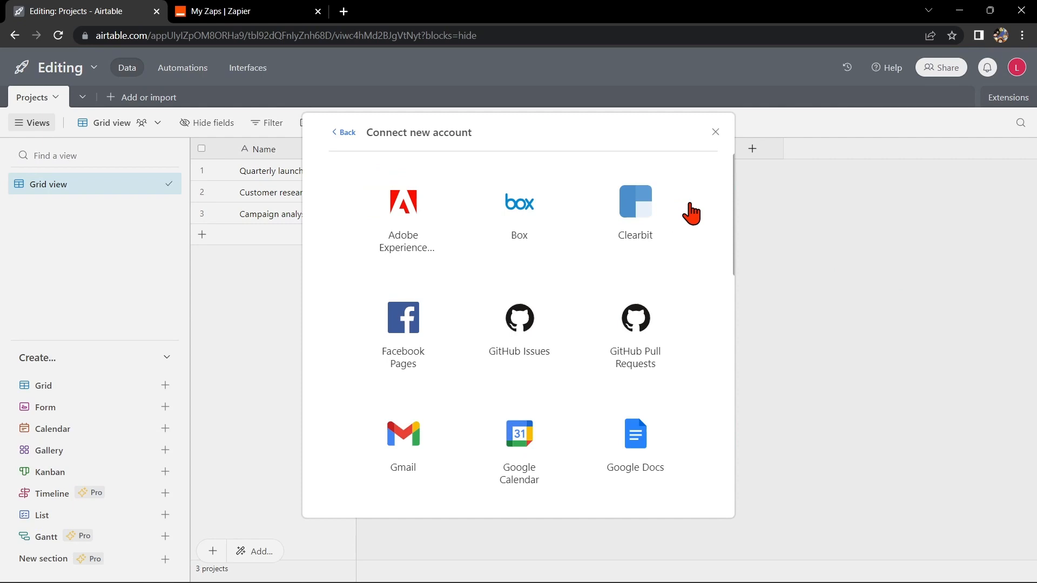
{"action": "scroll", "scroll_direction": "down", "scroll_amount": 3}
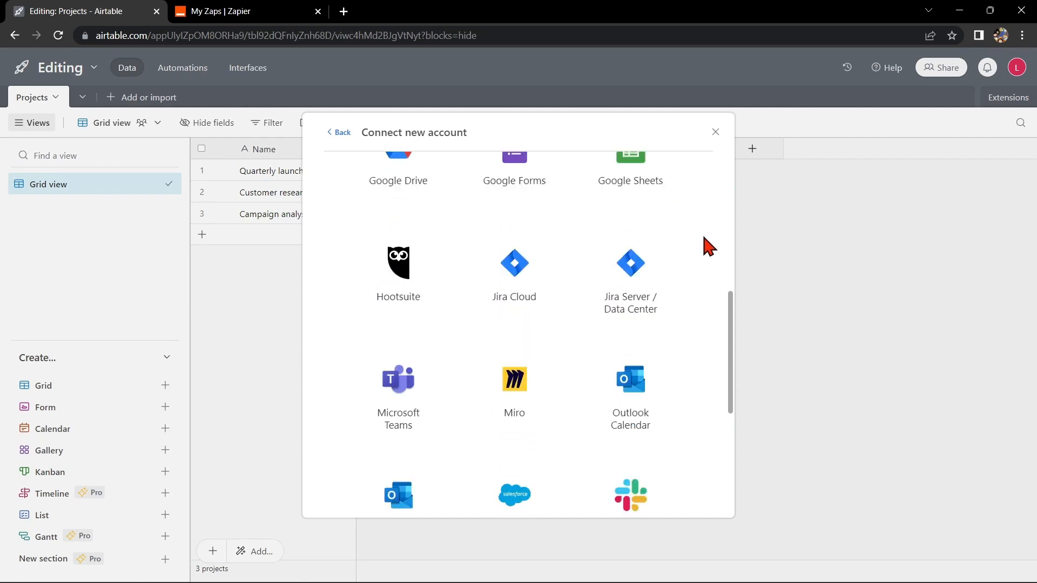
{"action": "scroll", "scroll_direction": "down", "scroll_amount": 3}
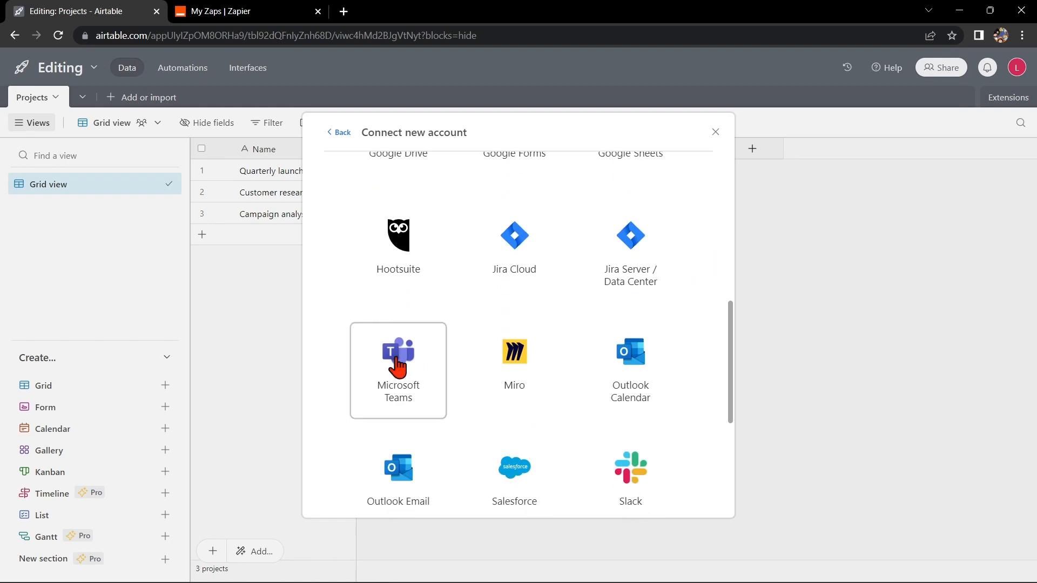
Step: Choose Microsoft Teams, sign in with the suggested Microsoft account, and request a verification code
{"action": "left_click", "coordinate": [398, 371]}
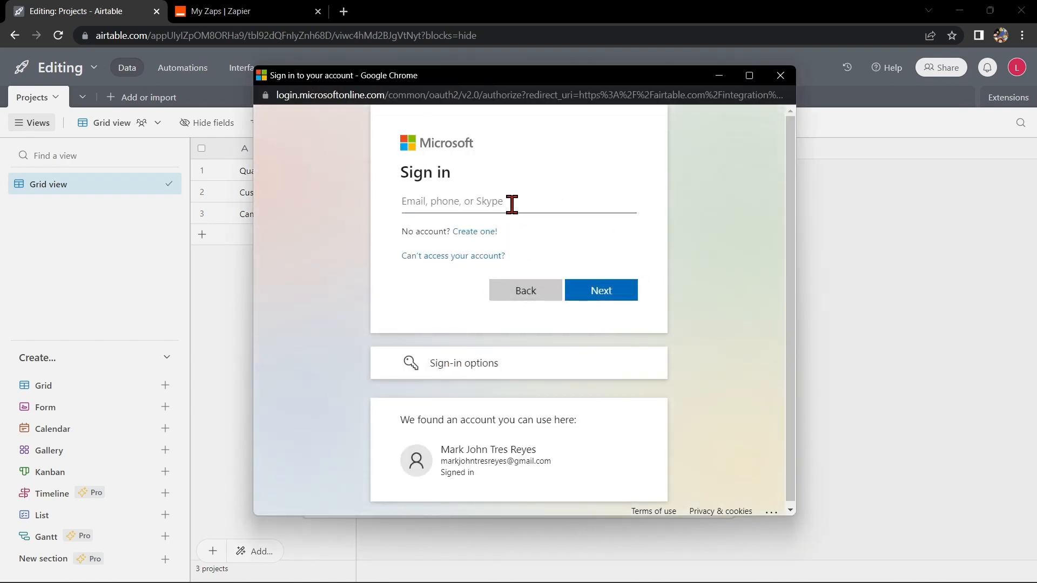
{"action": "left_click", "coordinate": [489, 460]}
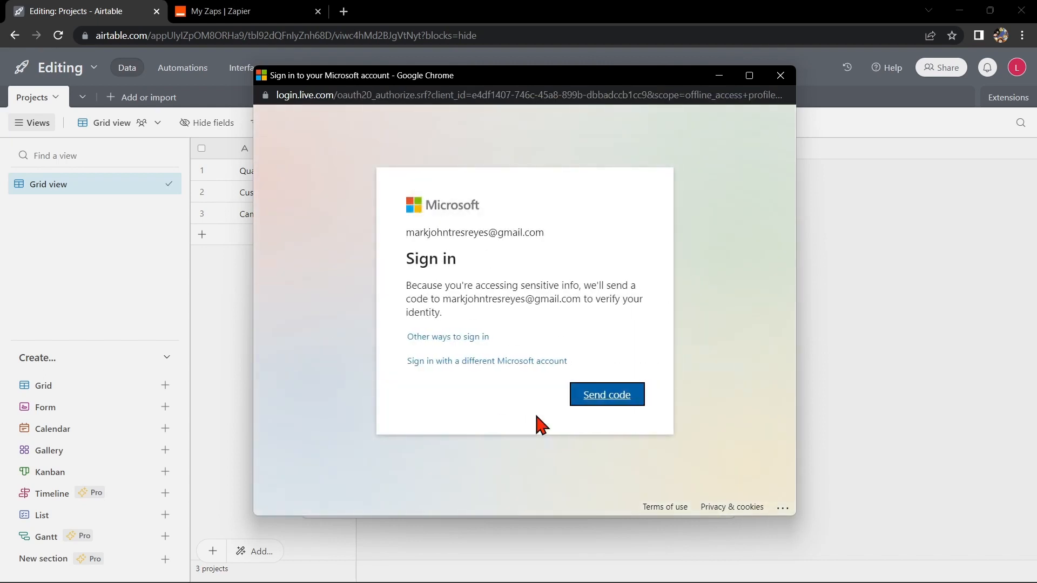
{"action": "left_click", "coordinate": [605, 395]}
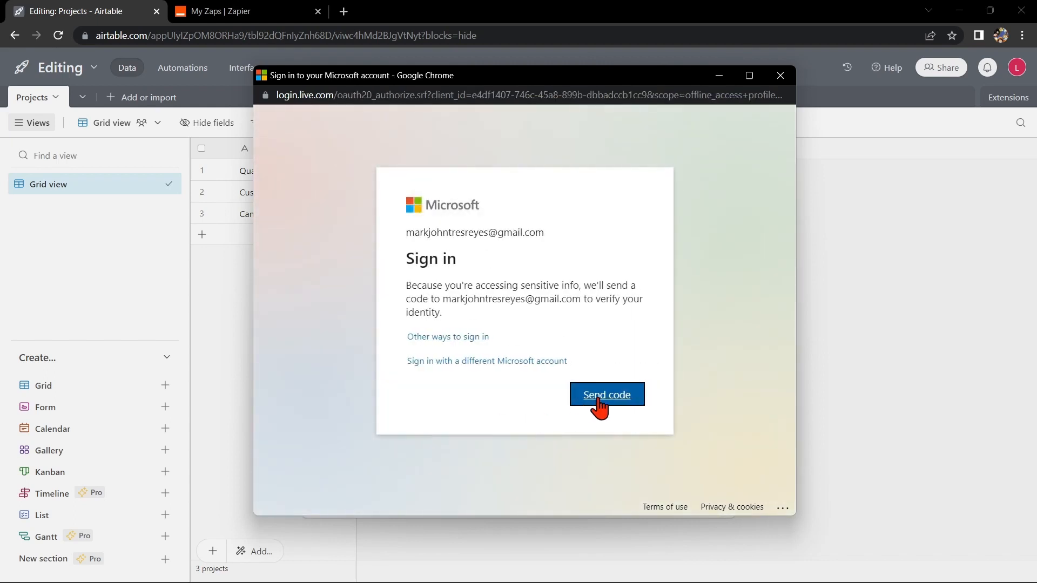
Step: Complete authorization so Microsoft Teams appears under Connected accounts
{"action": "left_click", "coordinate": [606, 395]}
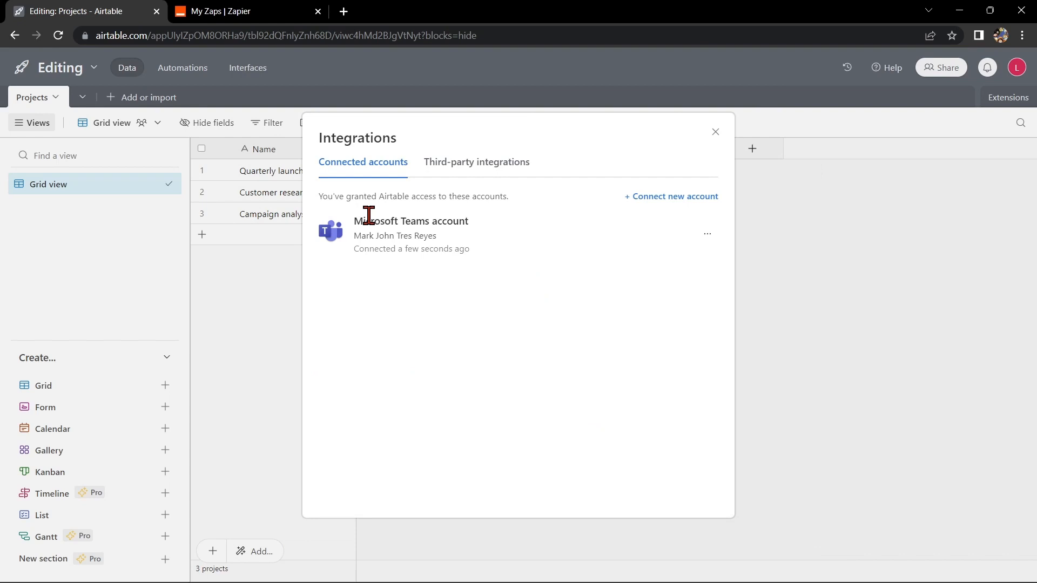
{"action": "mouse_move", "coordinate": [441, 245]}
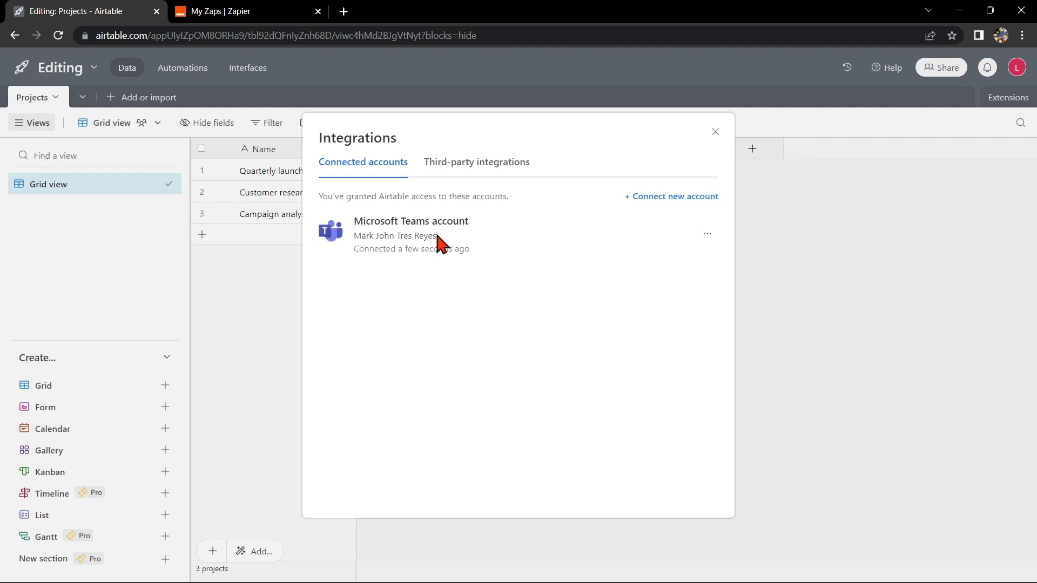
{"action": "mouse_move", "coordinate": [260, 24]}
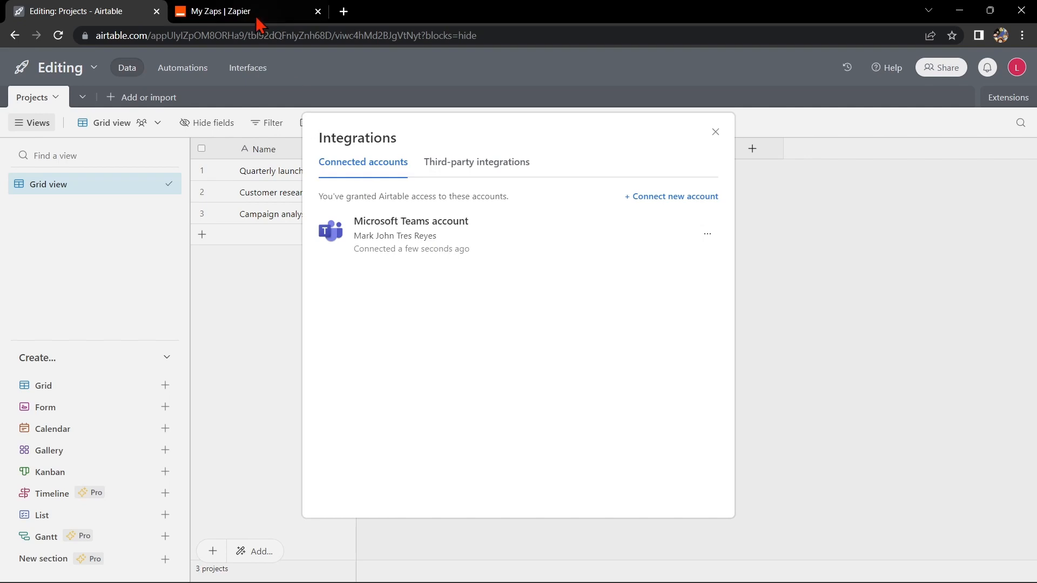
Step: From the My Zaps page in Zapier, create a new untitled Zap
{"action": "left_click", "coordinate": [228, 11]}
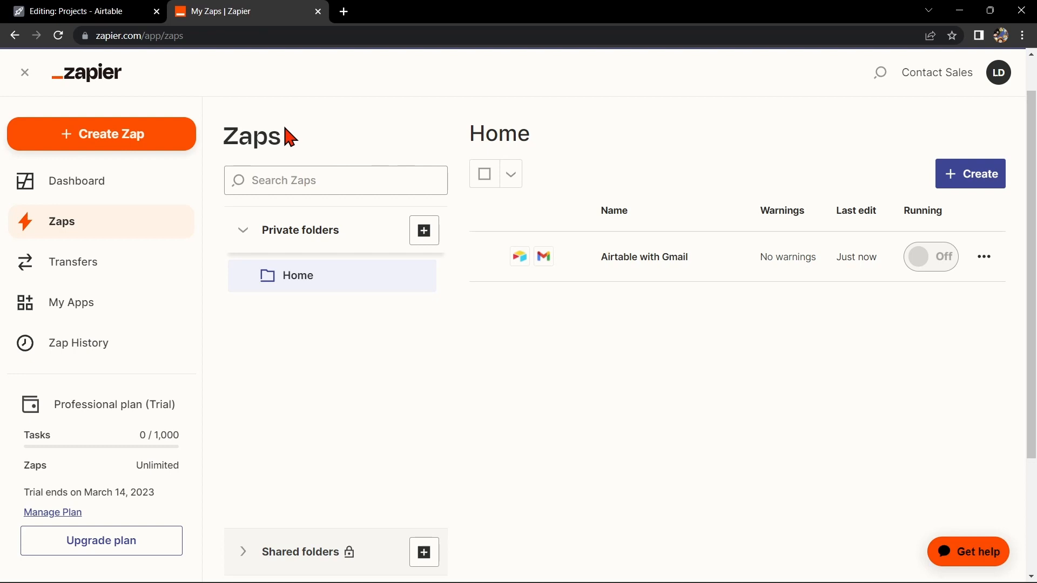
{"action": "mouse_move", "coordinate": [114, 136]}
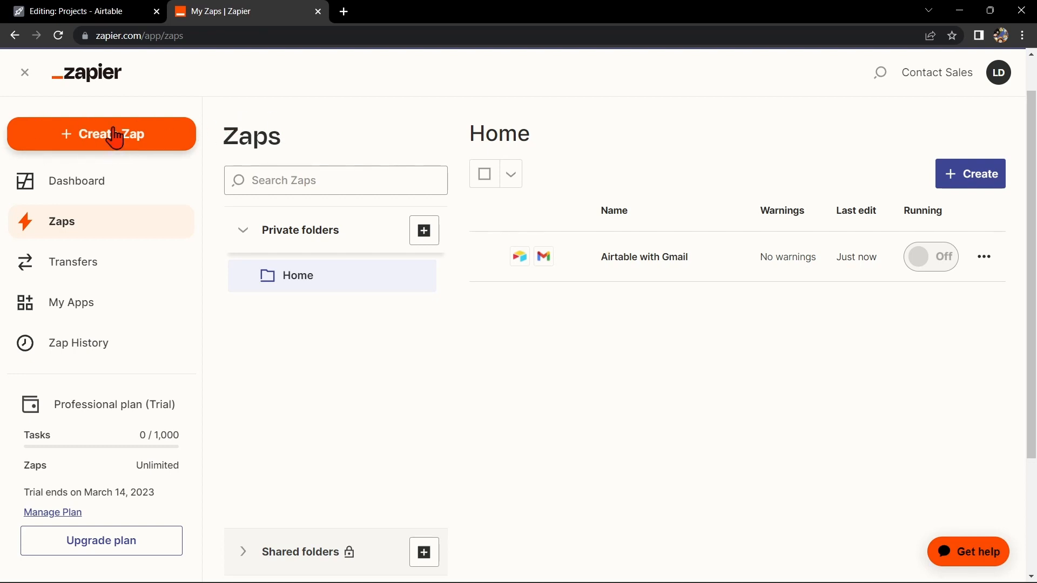
{"action": "left_click", "coordinate": [101, 135]}
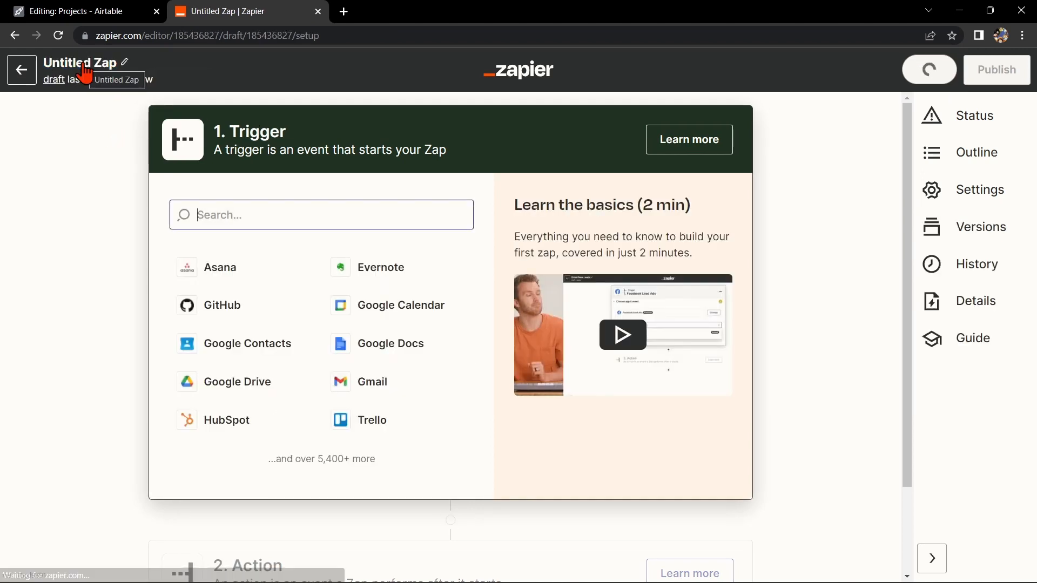
Step: Title the Zap 'Airtable with Microsoft Teams' with a New Record Airtable trigger on the connected account
{"action": "type", "text": "Airtable with Microsoft Teams"}
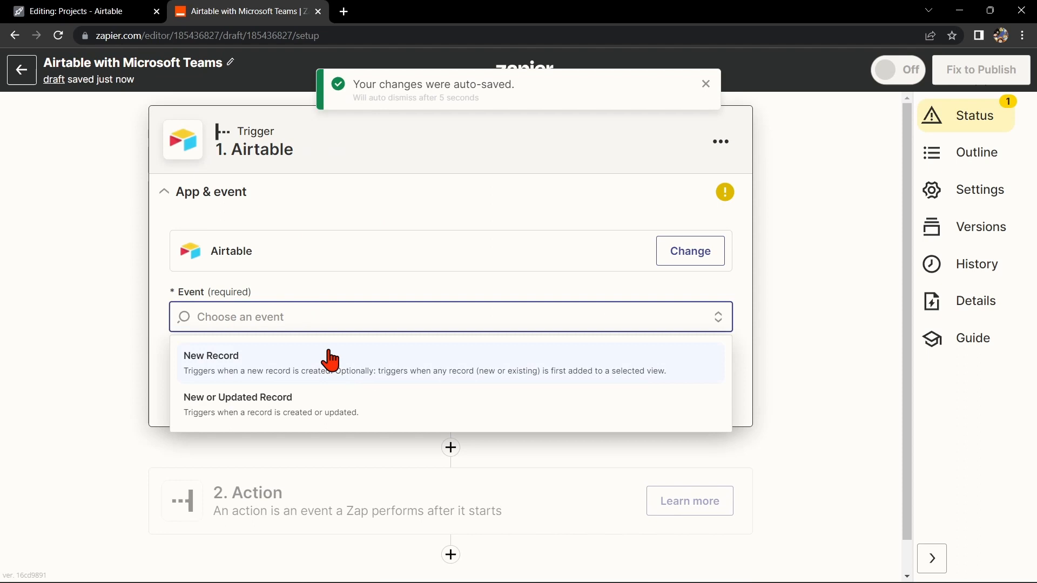
{"action": "mouse_move", "coordinate": [392, 384]}
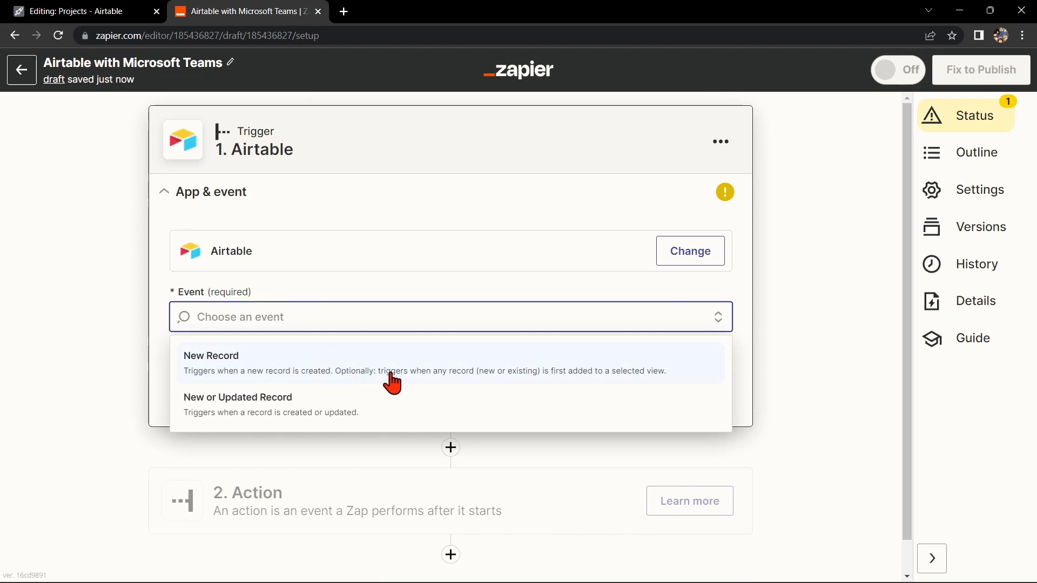
{"action": "mouse_move", "coordinate": [681, 371]}
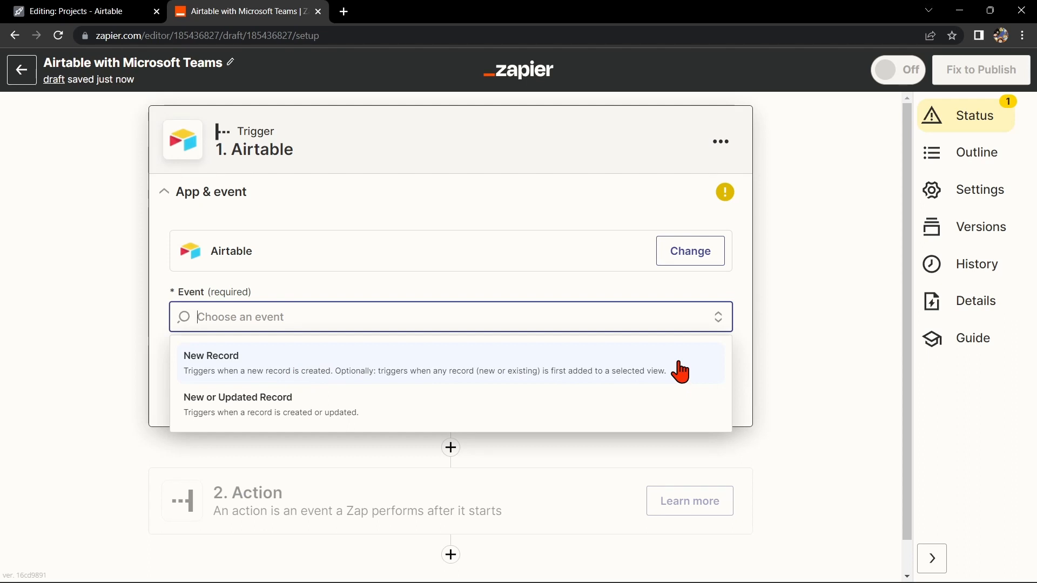
{"action": "left_click", "coordinate": [211, 356]}
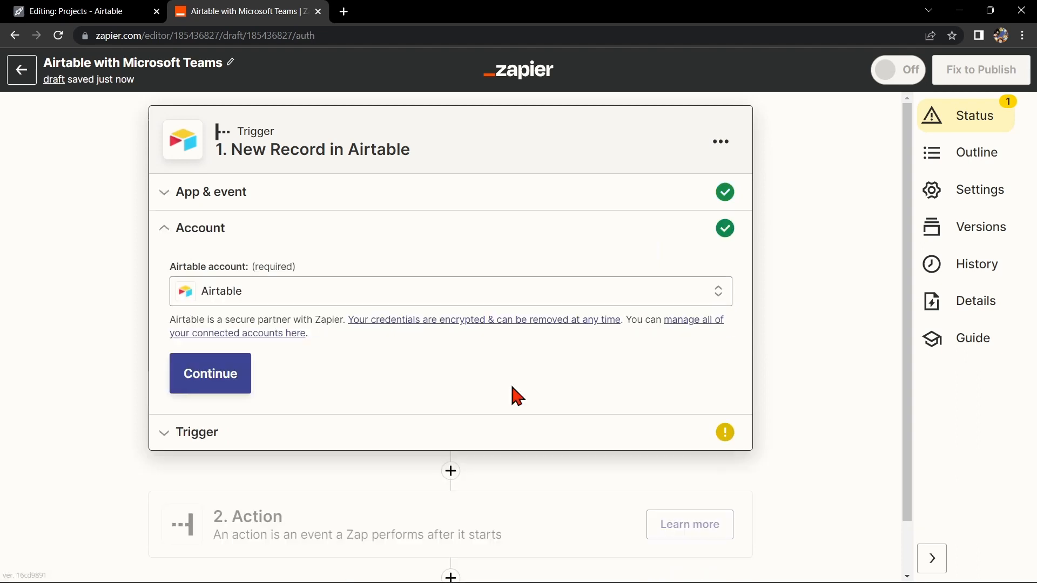
{"action": "mouse_move", "coordinate": [321, 365]}
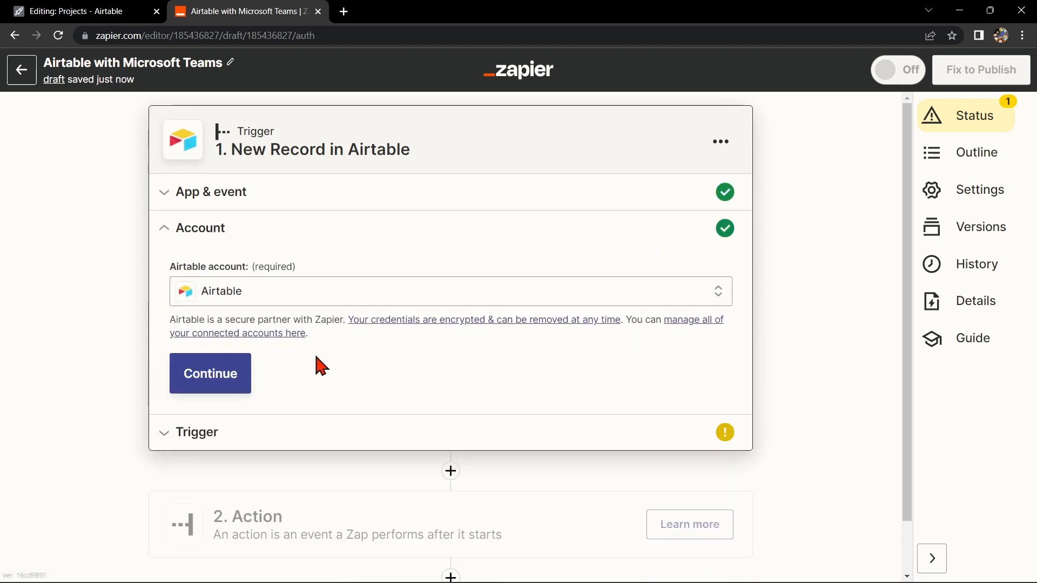
{"action": "left_click", "coordinate": [210, 373]}
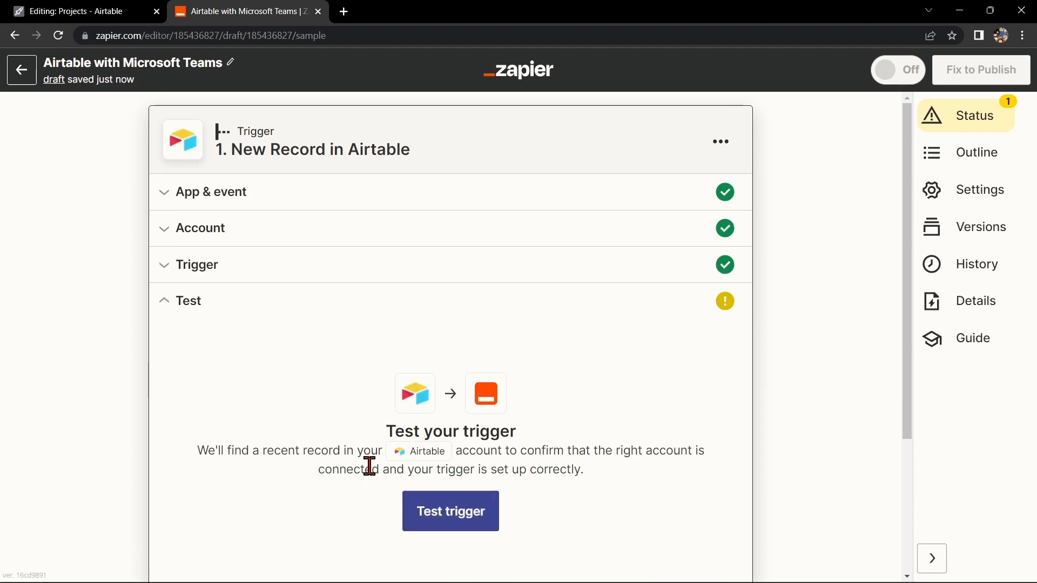
Step: Test the New Record trigger until it finds a sample record
{"action": "scroll", "scroll_direction": "down", "scroll_amount": 3}
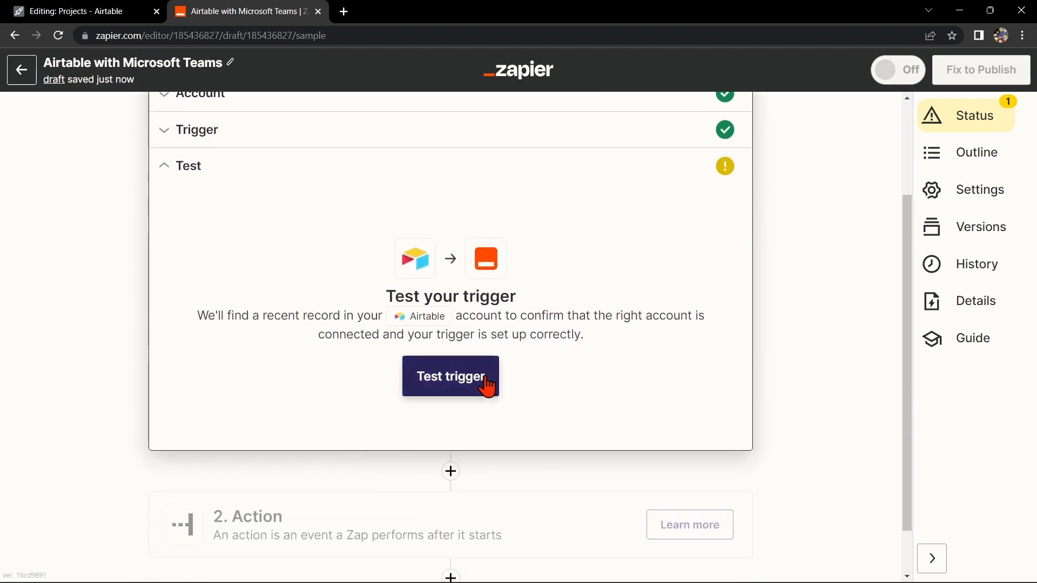
{"action": "left_click", "coordinate": [451, 377]}
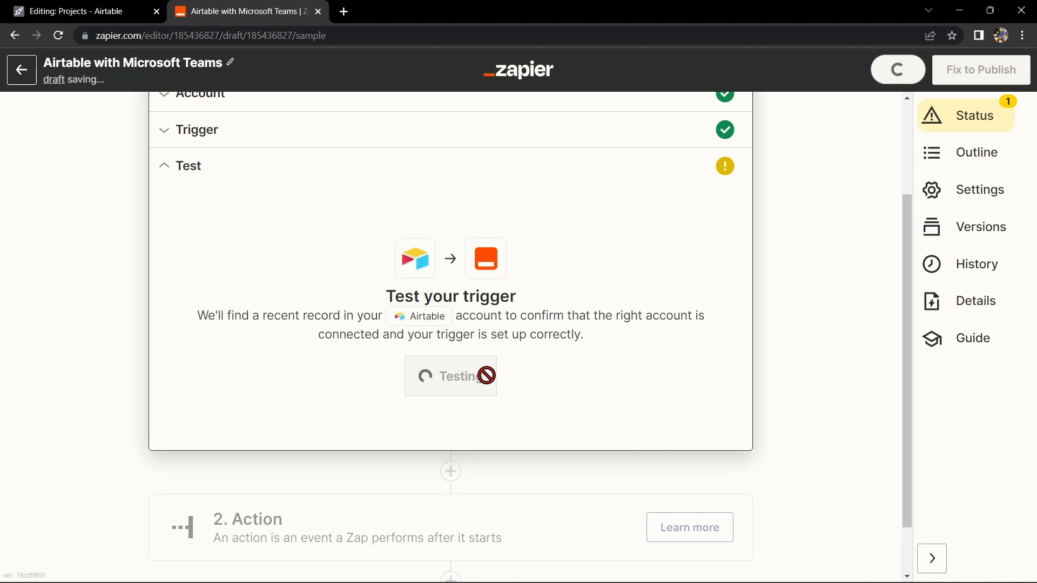
{"action": "left_click", "coordinate": [451, 377]}
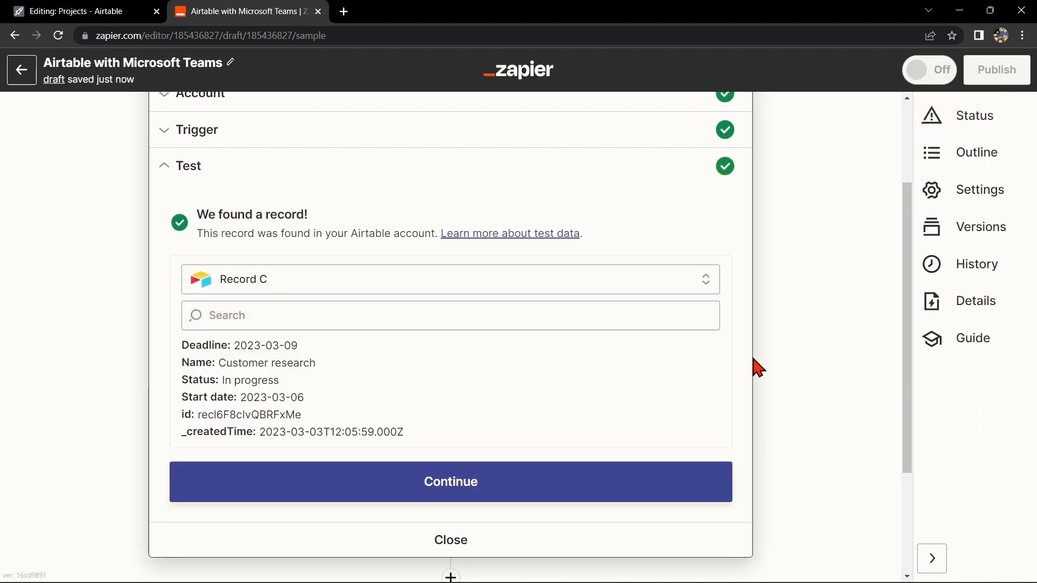
Step: Add a Microsoft Teams 'Send Chat Message' action using the connected Teams account
{"action": "left_click", "coordinate": [450, 482]}
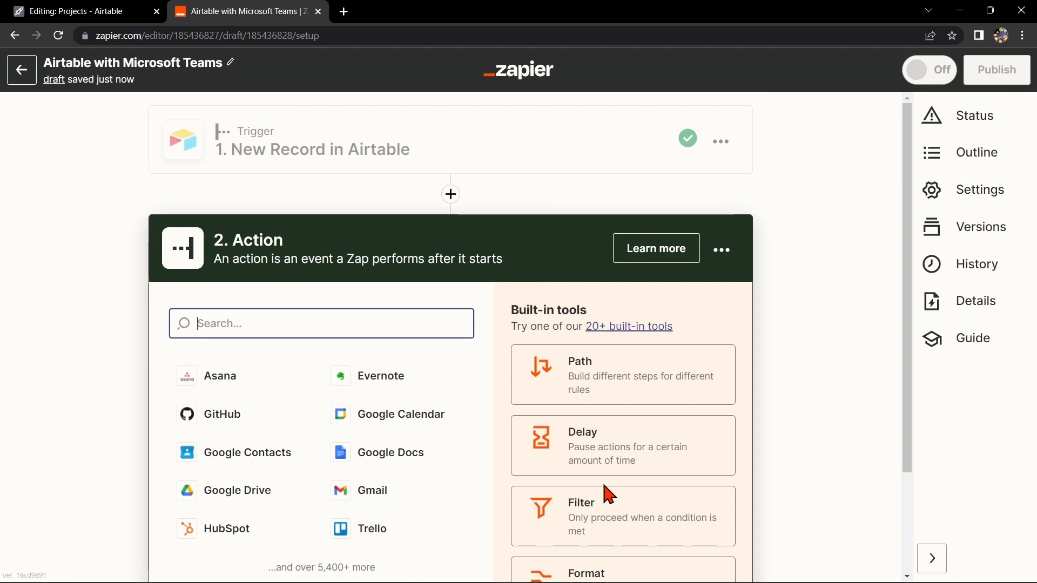
{"action": "mouse_move", "coordinate": [371, 312]}
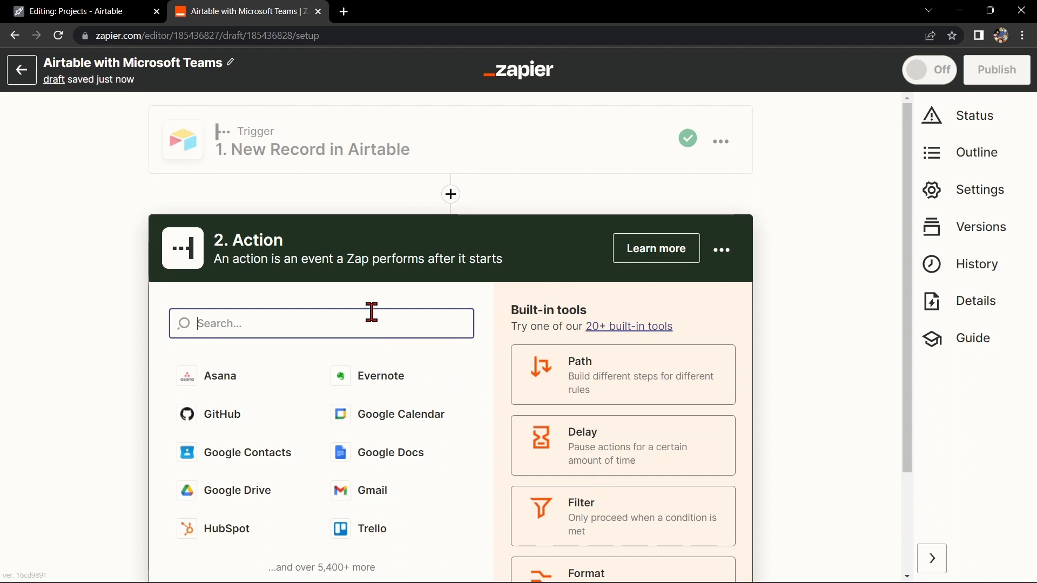
{"action": "type", "text": "mic"}
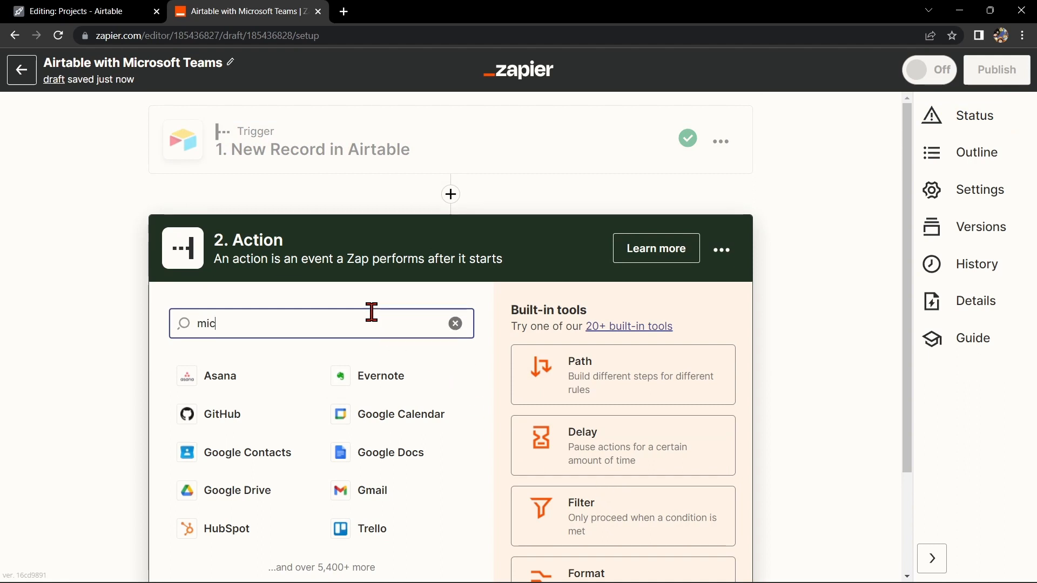
{"action": "left_click", "coordinate": [254, 359]}
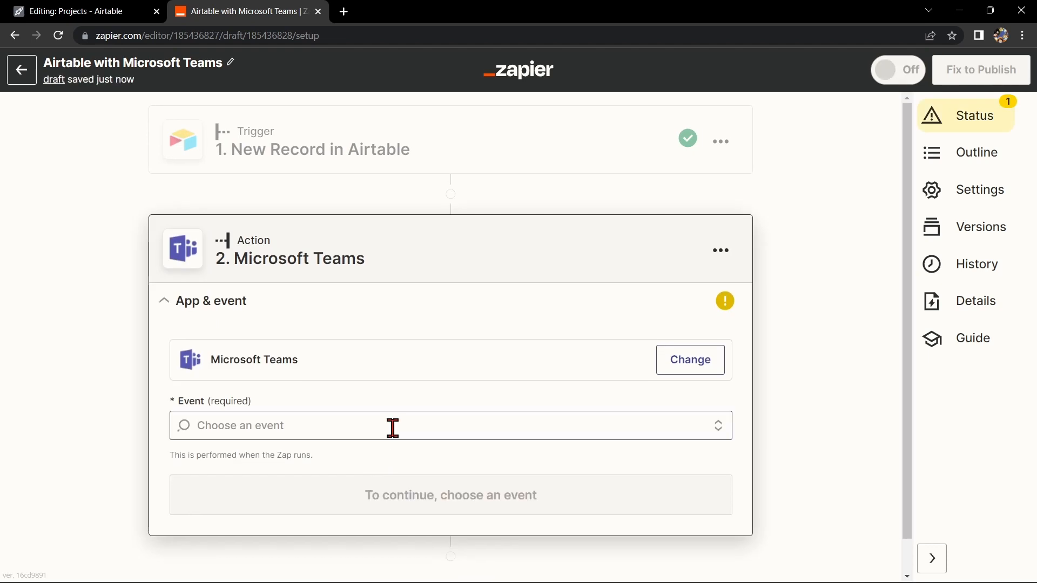
{"action": "left_click", "coordinate": [430, 425]}
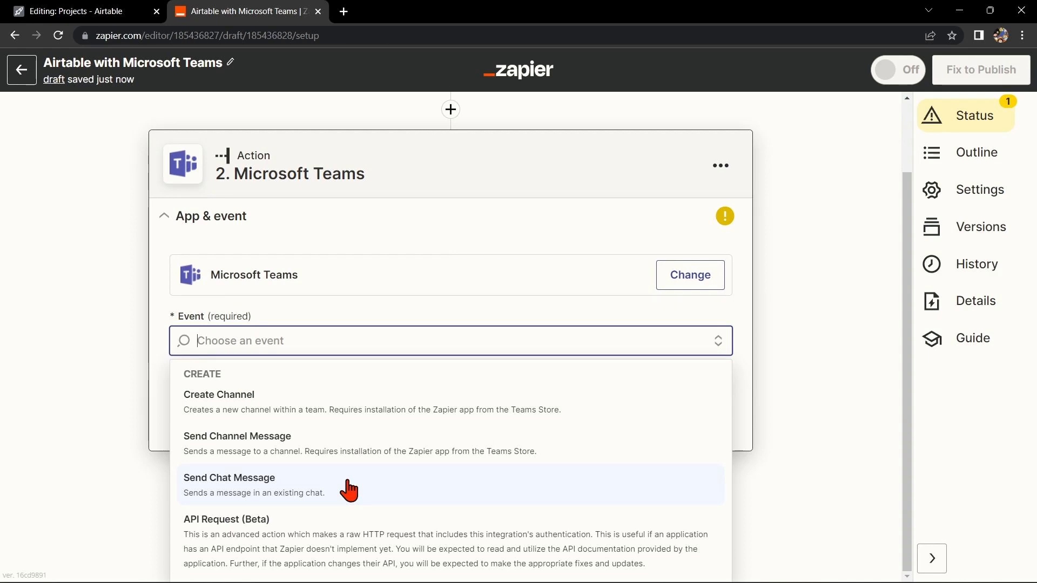
{"action": "left_click", "coordinate": [230, 477]}
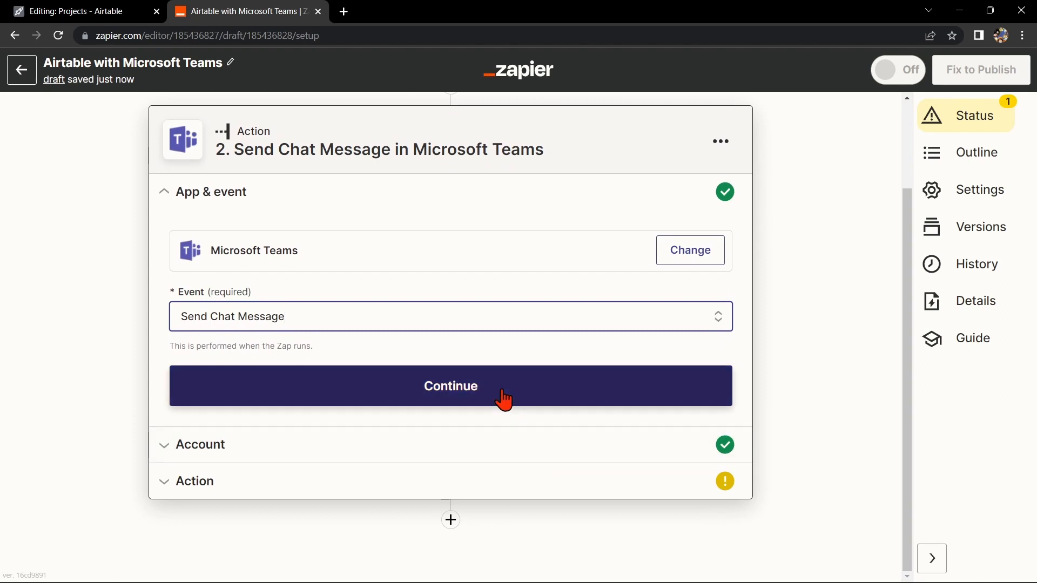
{"action": "left_click", "coordinate": [450, 386]}
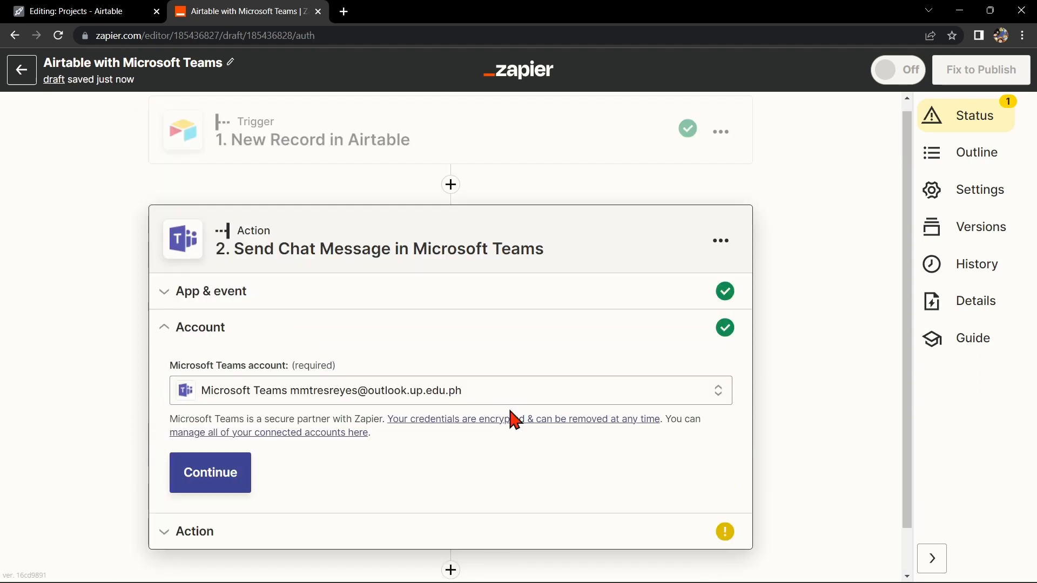
{"action": "left_click", "coordinate": [451, 389]}
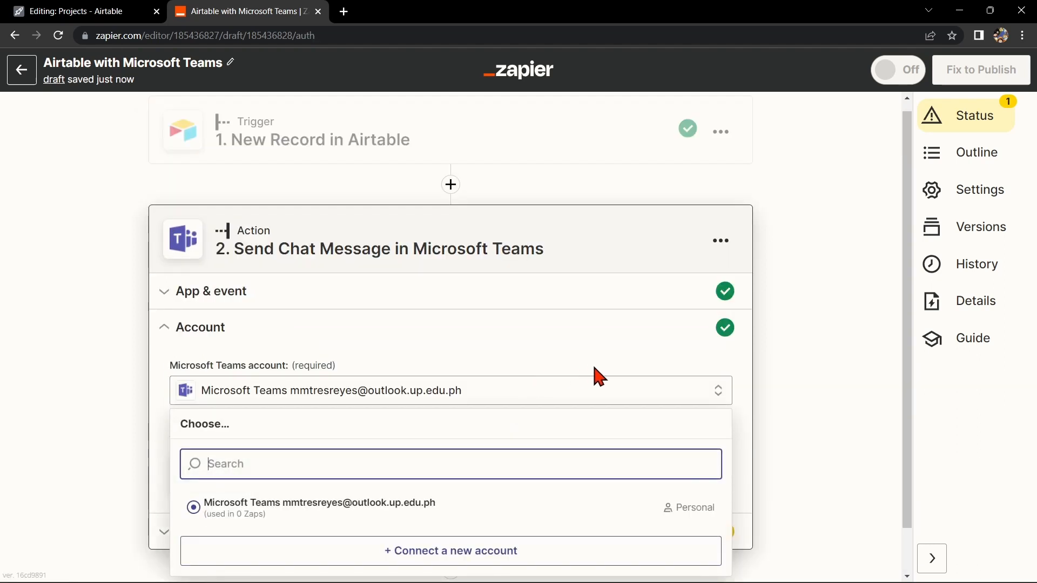
{"action": "mouse_move", "coordinate": [451, 335]}
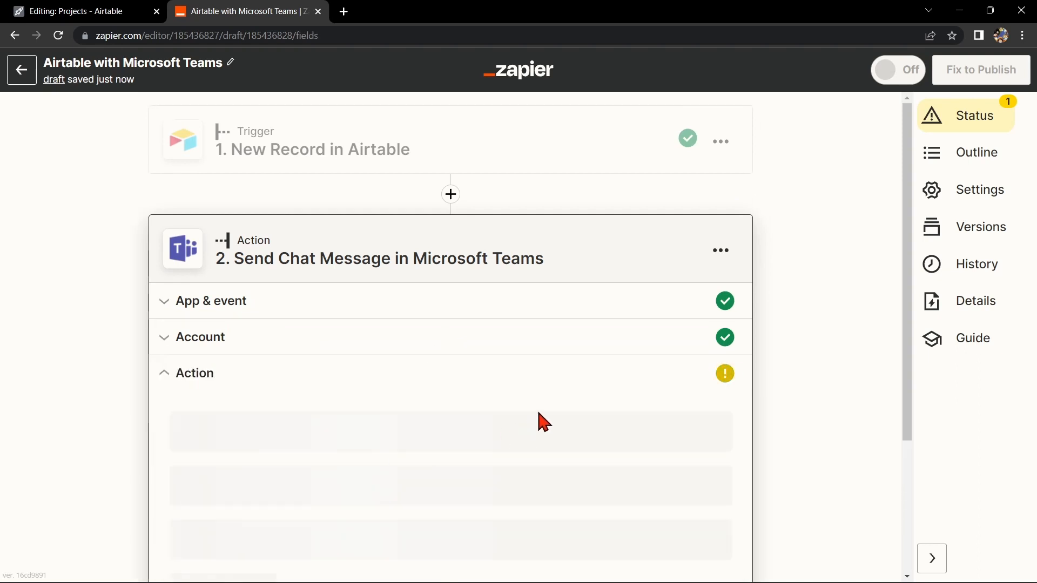
Step: Pick the Teams chat, send a test message 'Customer research', and begin publishing
{"action": "scroll", "scroll_direction": "down", "scroll_amount": 3}
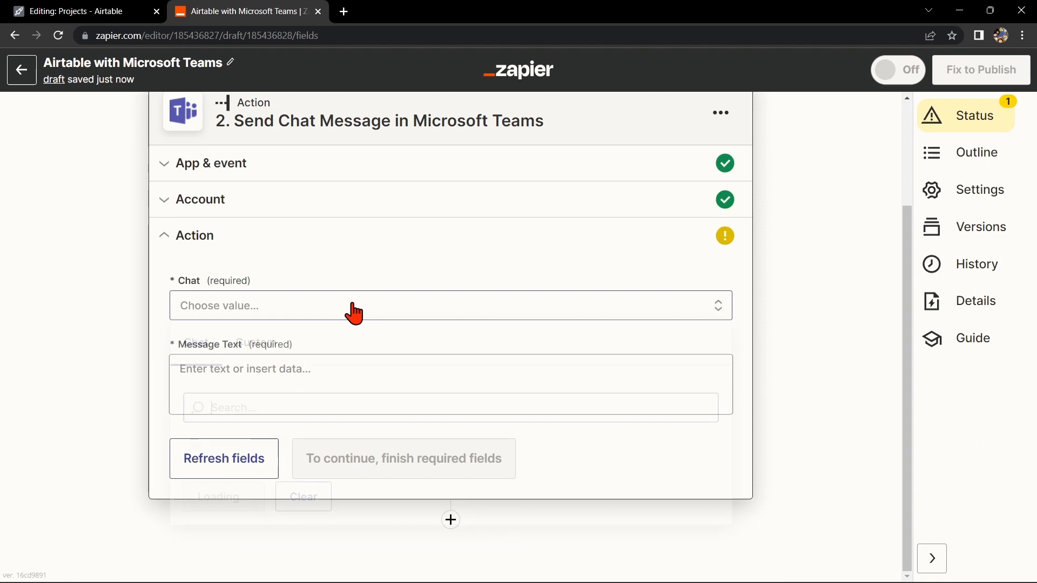
{"action": "left_click", "coordinate": [450, 304]}
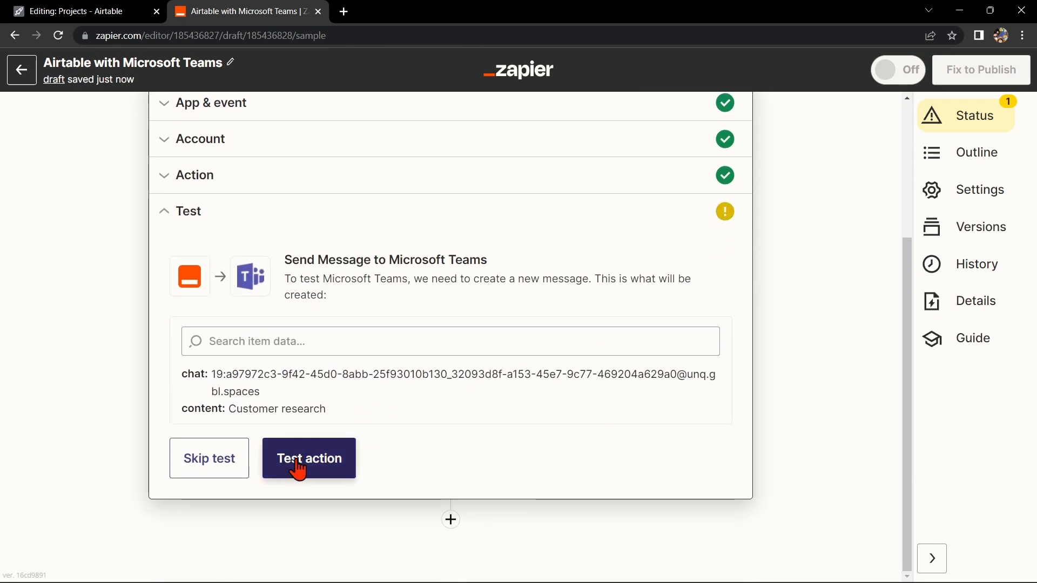
{"action": "left_click", "coordinate": [308, 459]}
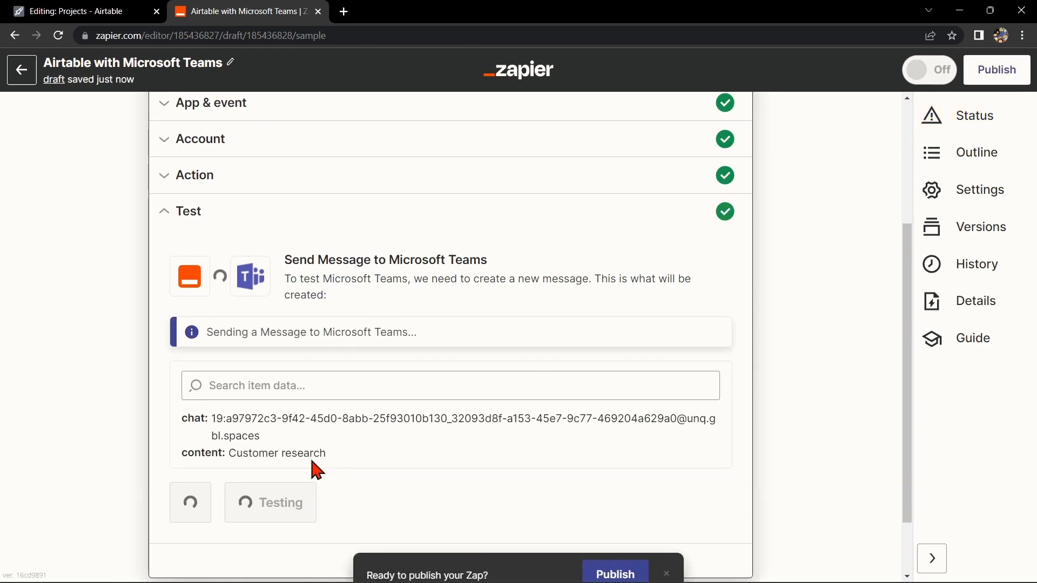
{"action": "left_click", "coordinate": [613, 574]}
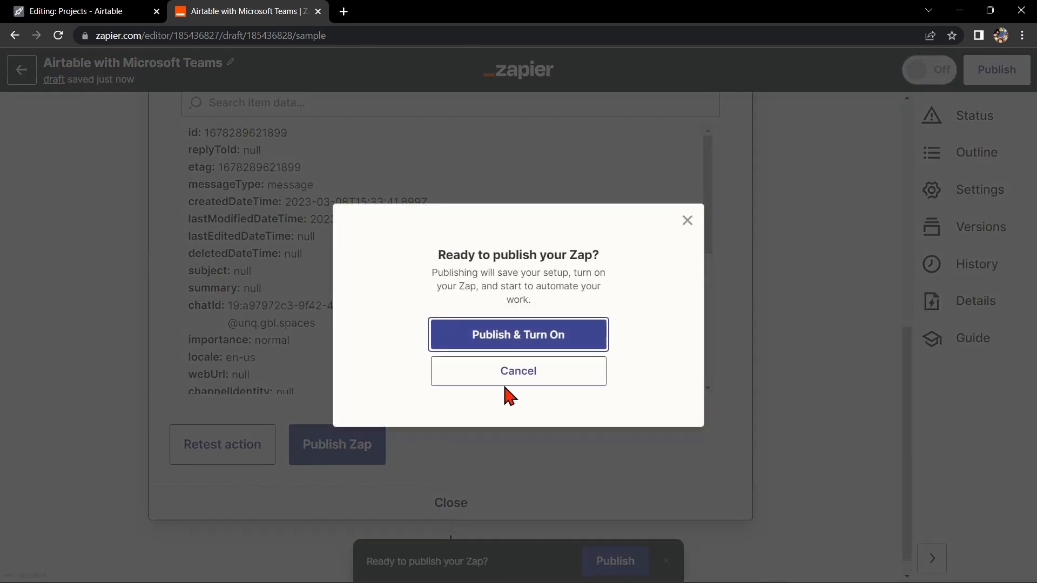
Step: Confirm Publish & Turn On to make the Zap live
{"action": "left_click", "coordinate": [518, 334]}
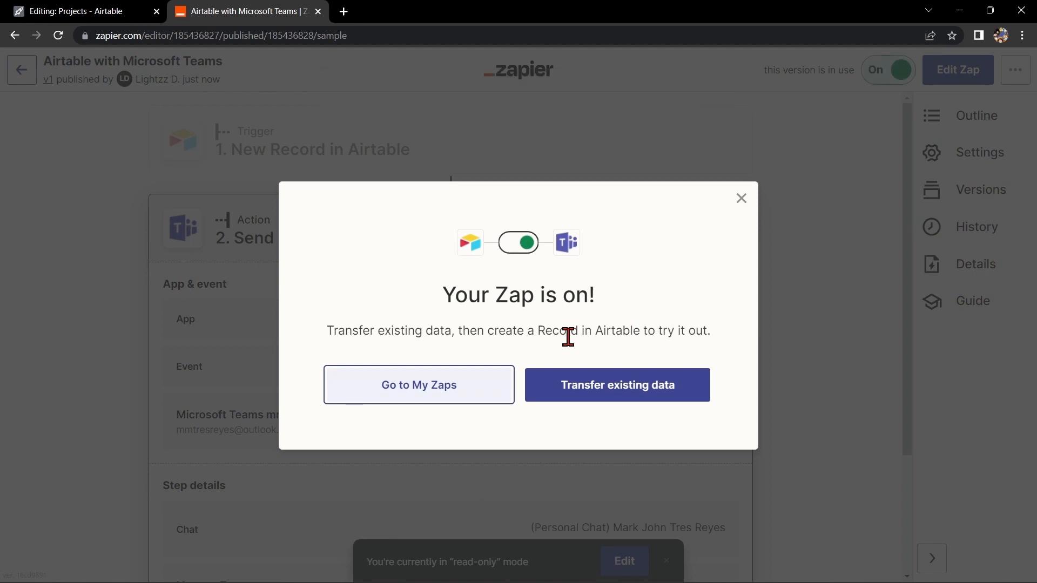
{"action": "mouse_move", "coordinate": [642, 304]}
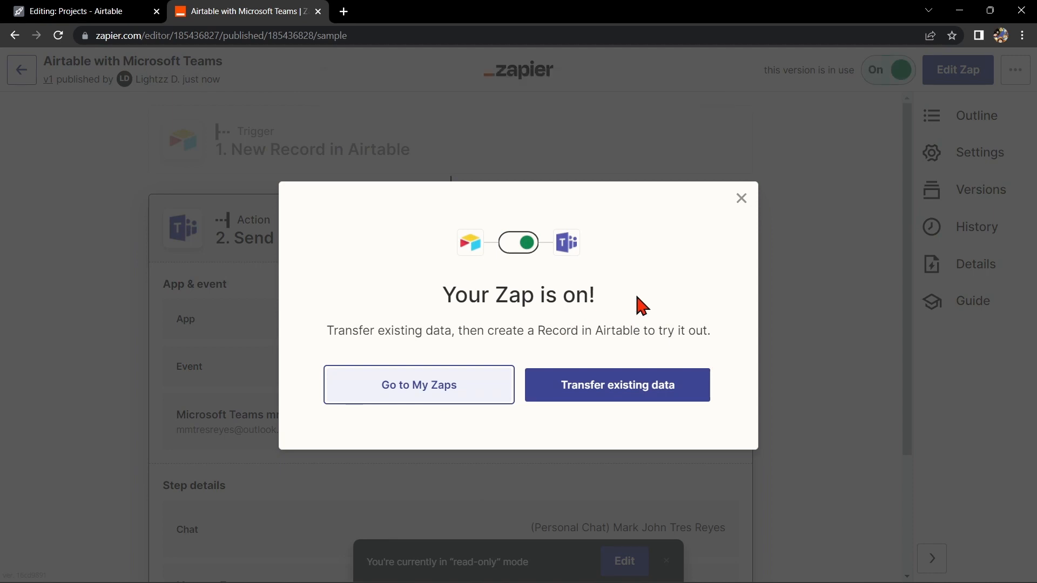